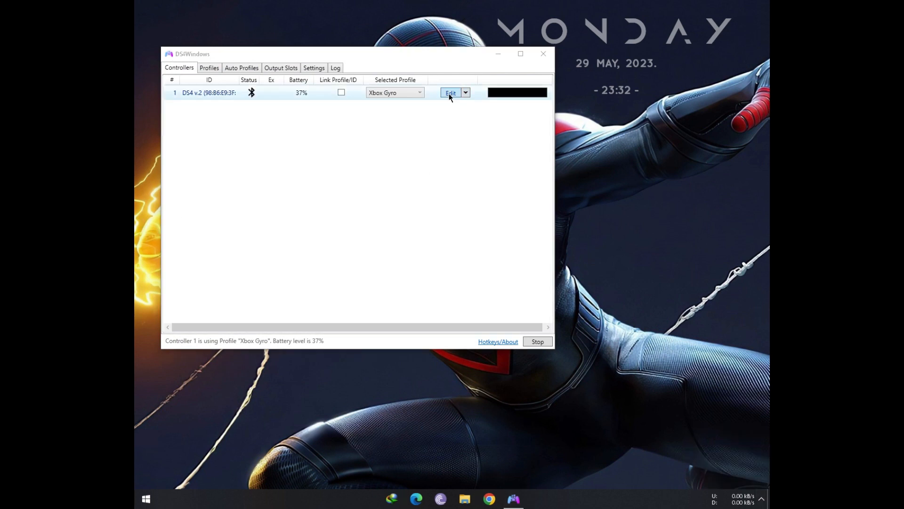
# Try Passthru lightbar mode on the Xbox Gyro profile, then confirm disconnecting all controllers.
pyautogui.click(449, 92)
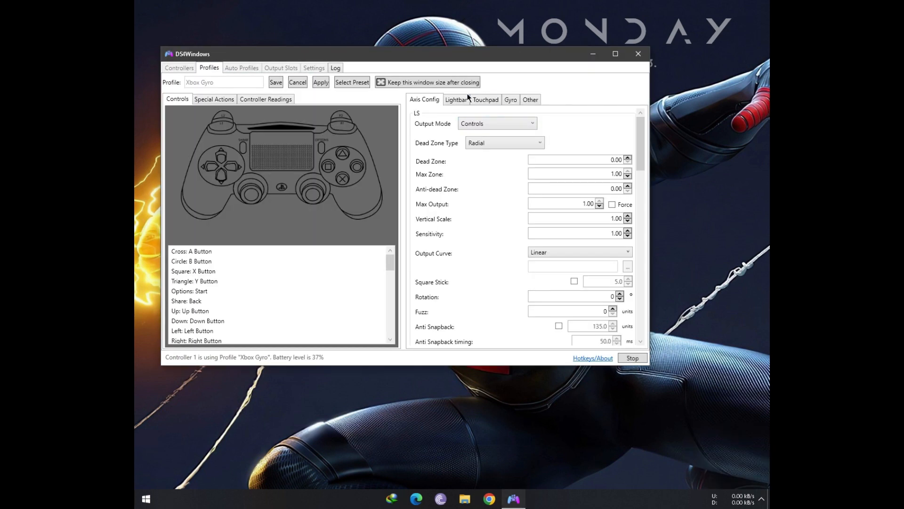
pyautogui.click(455, 100)
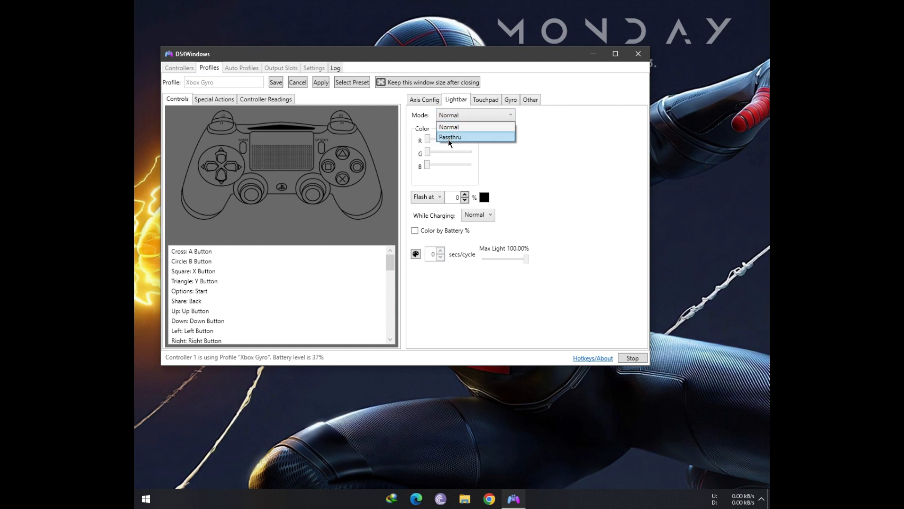
pyautogui.click(450, 136)
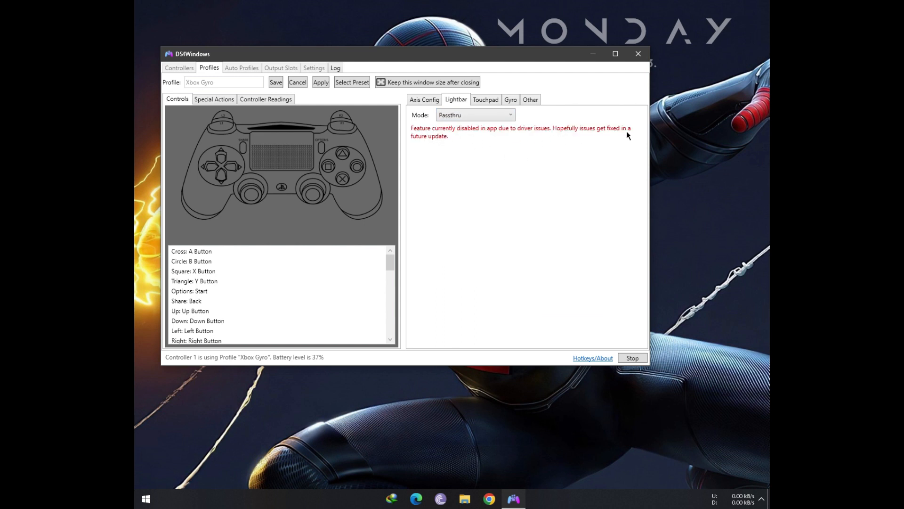
pyautogui.moveTo(632, 124)
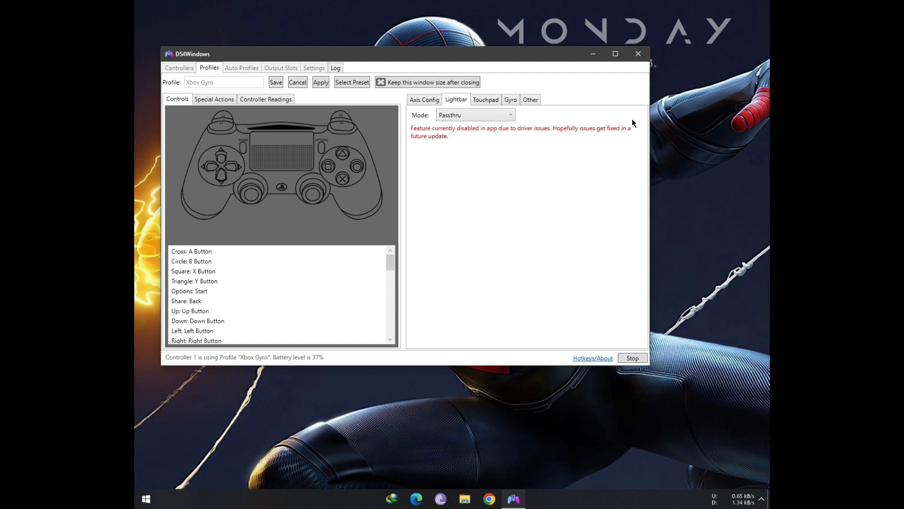
pyautogui.moveTo(442, 167)
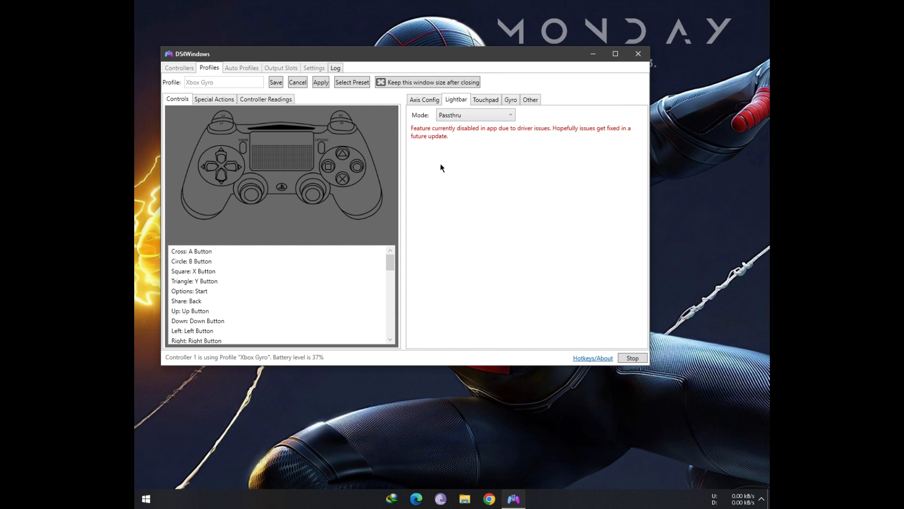
pyautogui.moveTo(283, 72)
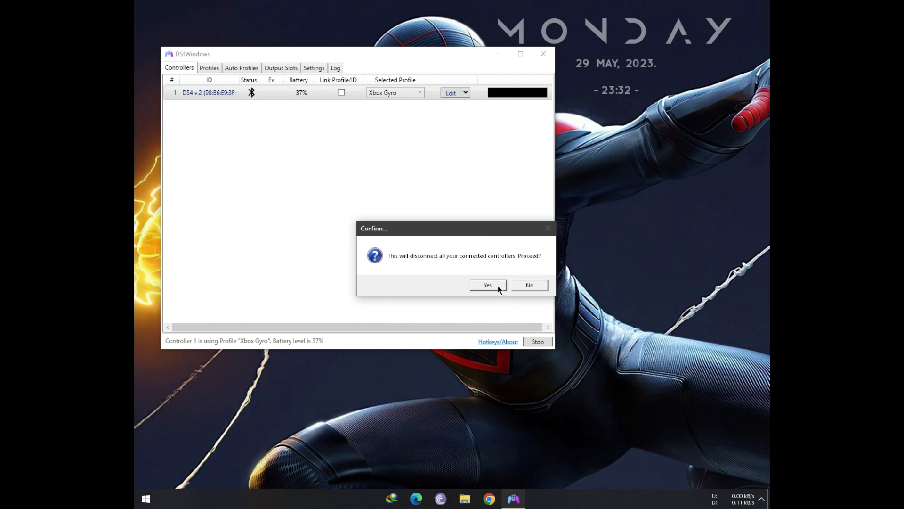
pyautogui.click(487, 285)
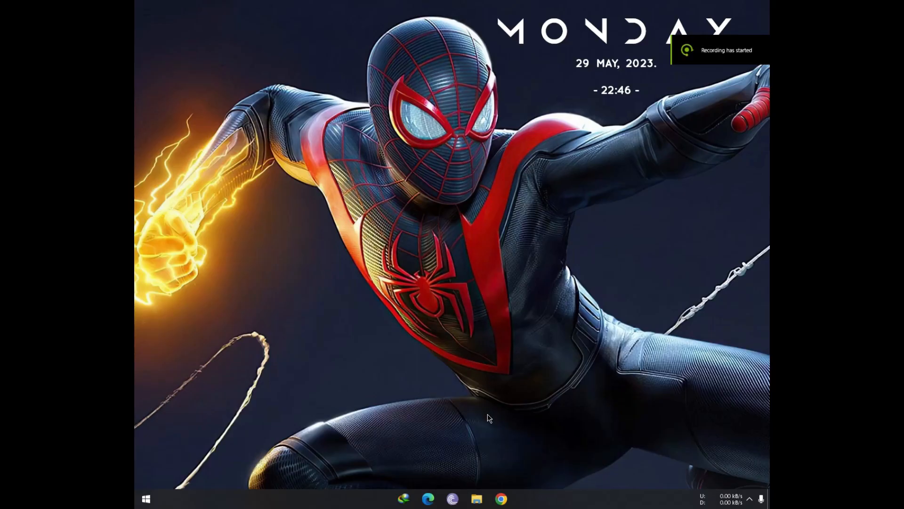
# Download DS4Windows.v3.1.908.x64.zip from Google Drive despite the virus-scan warning, using IDM.
pyautogui.click(499, 498)
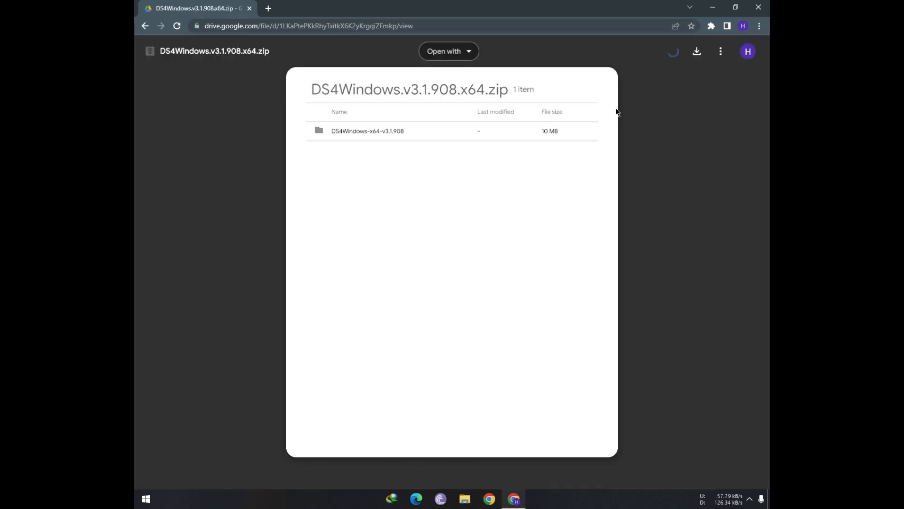
pyautogui.click(696, 51)
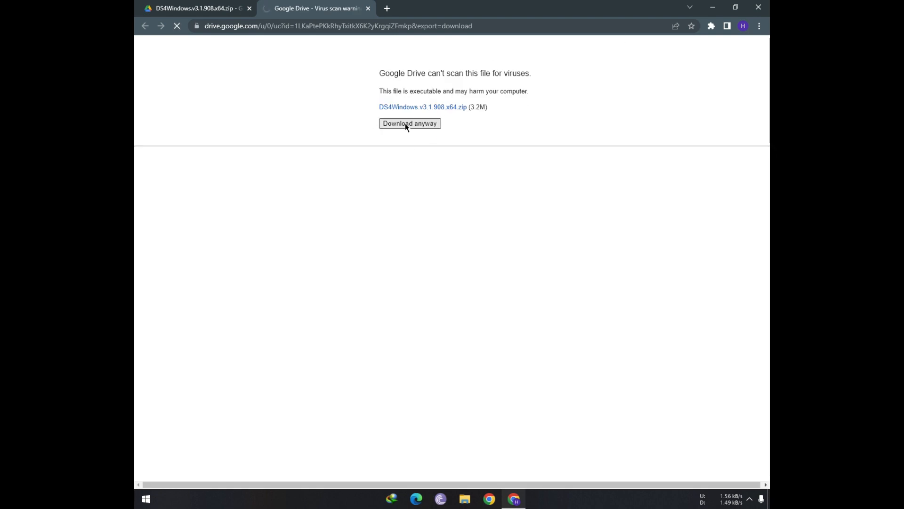
pyautogui.click(409, 124)
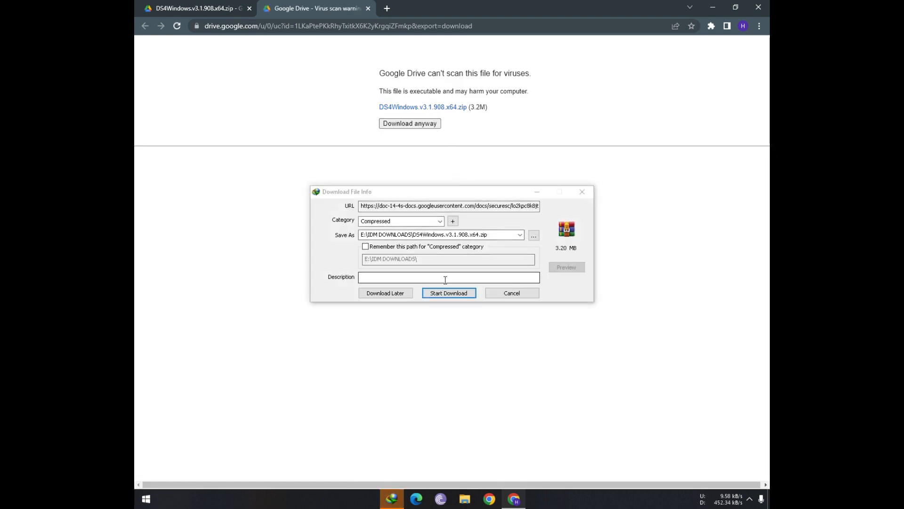
pyautogui.click(448, 292)
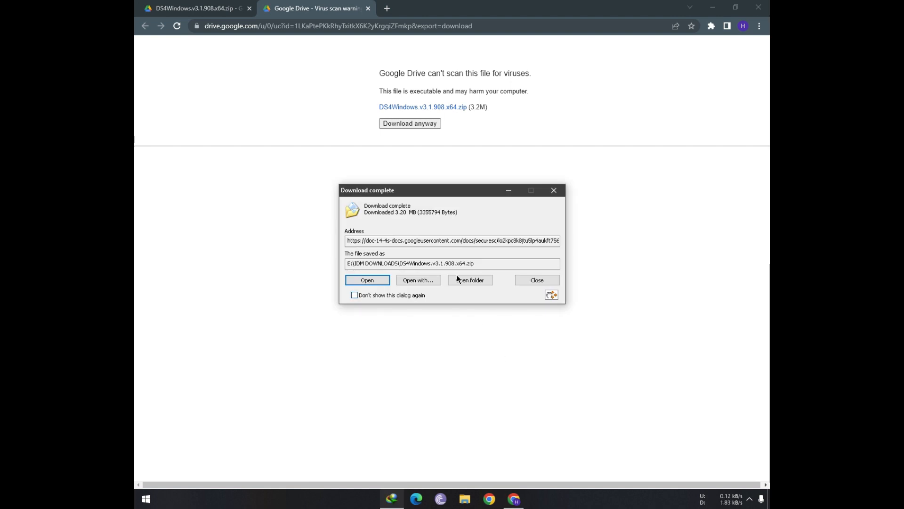
# Extract the DS4Windows zip here in IDM Downloads and select the DS4Windows-x64-v3.1.908 folder.
pyautogui.click(470, 280)
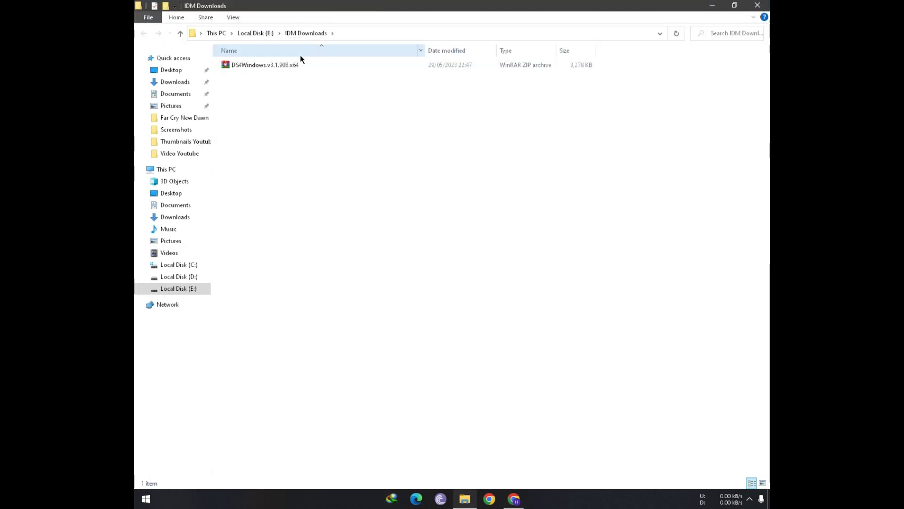
pyautogui.click(264, 65)
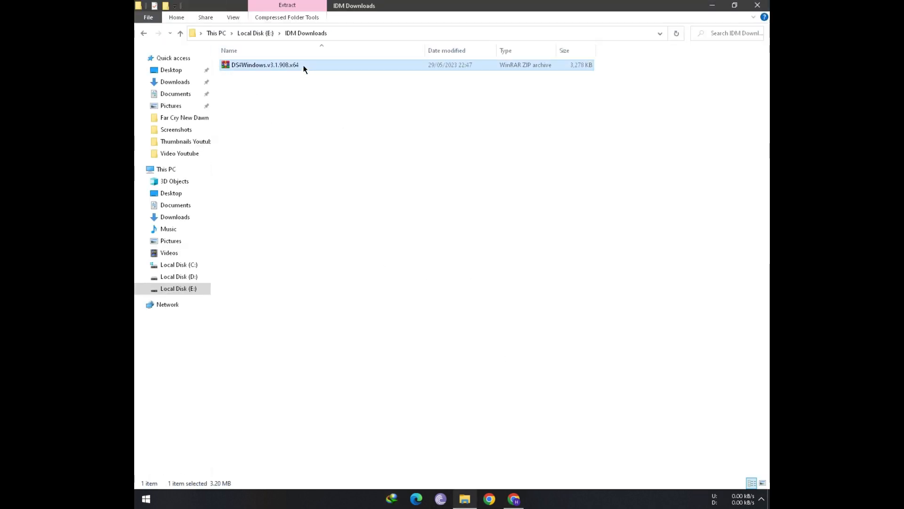
pyautogui.rightClick(264, 64)
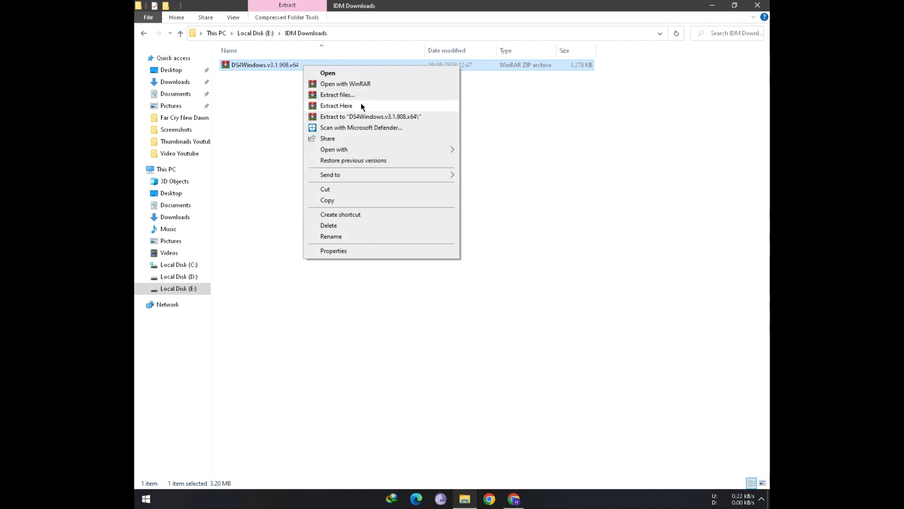
pyautogui.moveTo(346, 108)
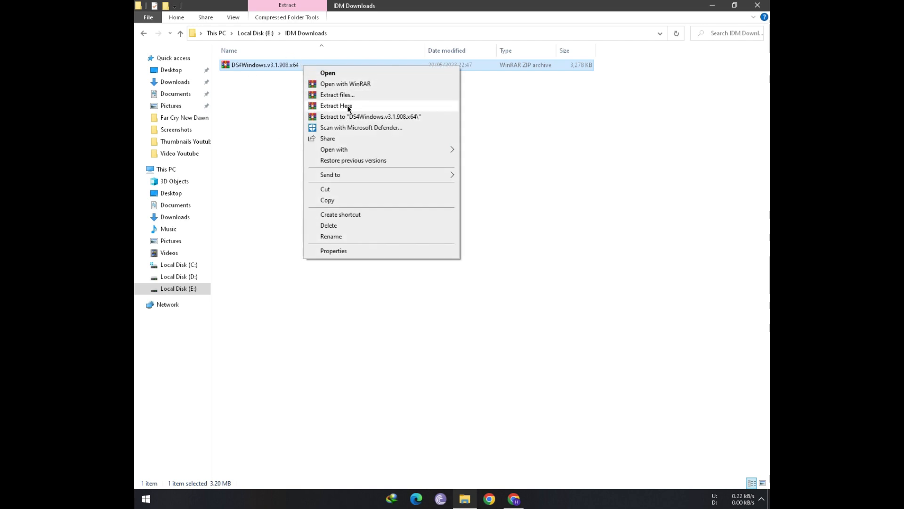
pyautogui.click(336, 106)
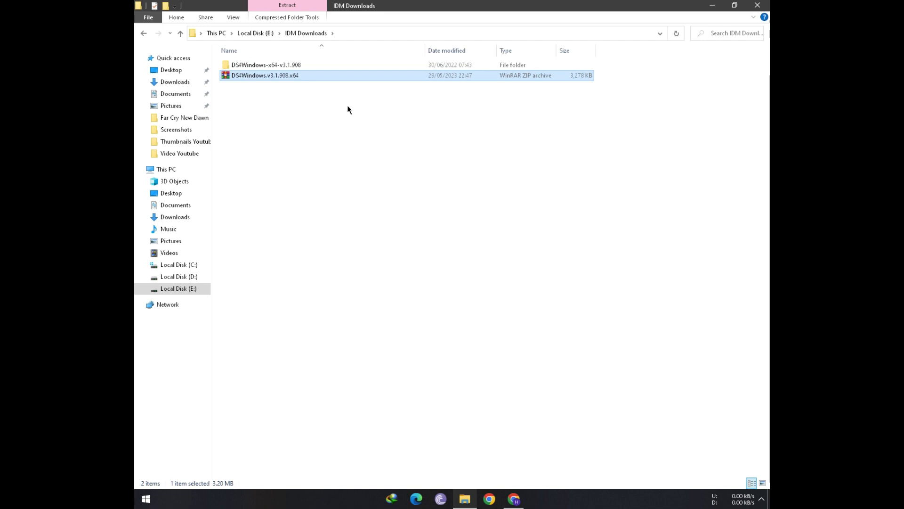
pyautogui.click(265, 65)
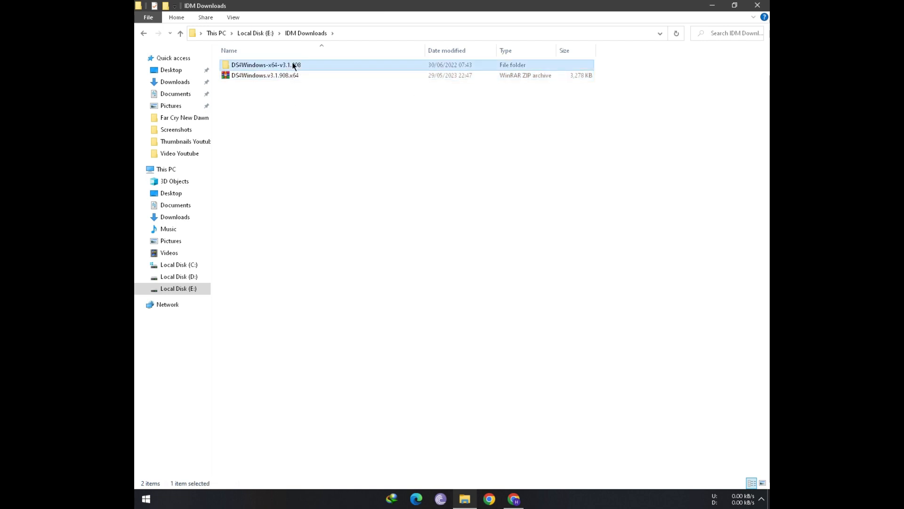
# Launch the new DS4Windows build, storing profiles and settings in its program folder.
pyautogui.doubleClick(267, 65)
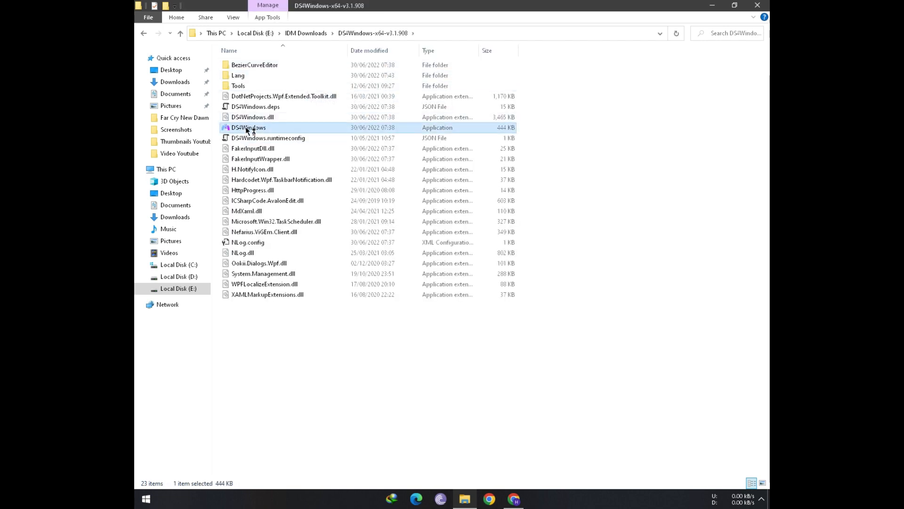
pyautogui.doubleClick(247, 127)
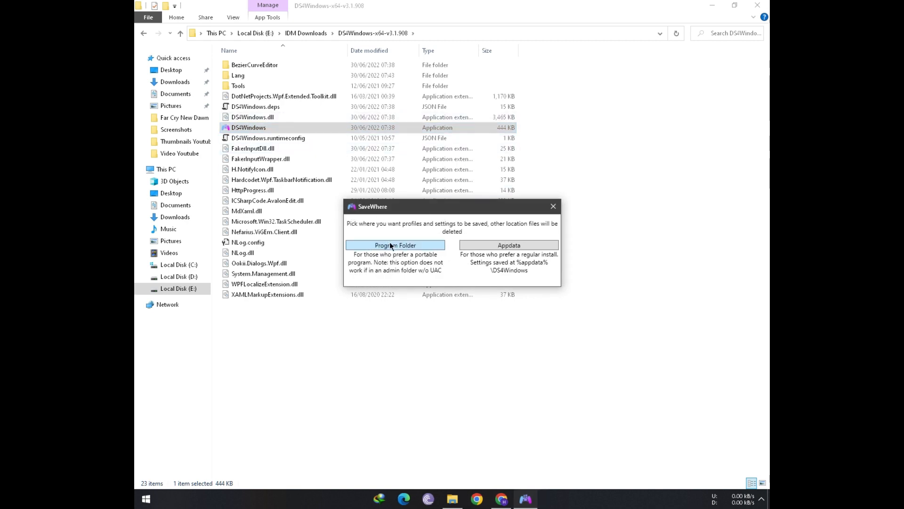
pyautogui.click(396, 245)
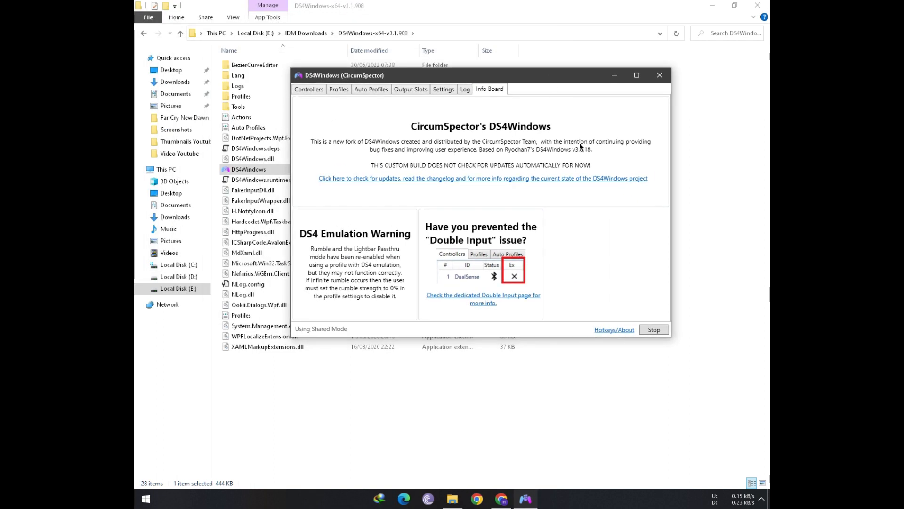
# Review the Settings and Profiles tabs, ending back on the Controllers list.
pyautogui.click(443, 89)
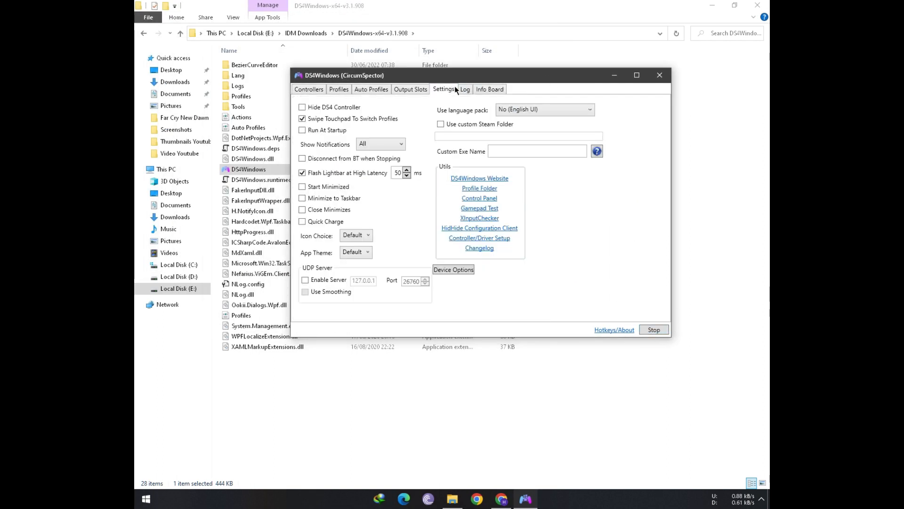
pyautogui.click(308, 89)
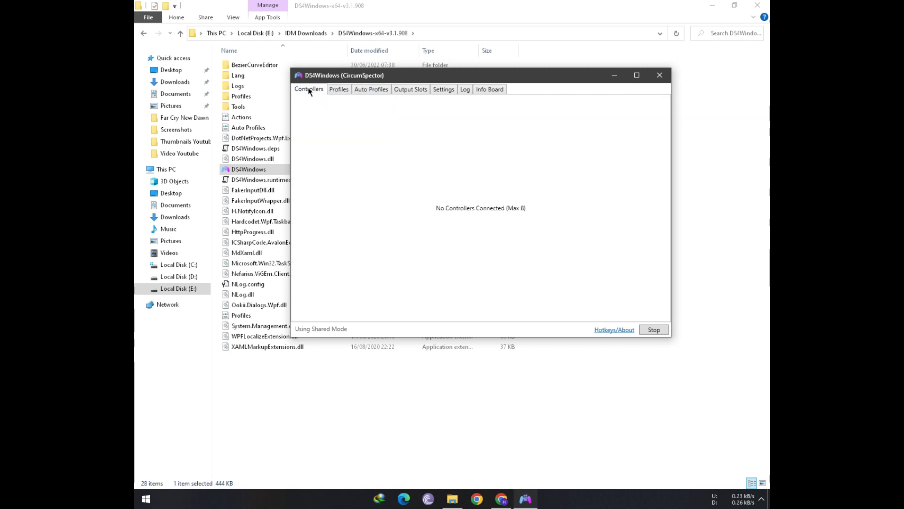
pyautogui.click(339, 89)
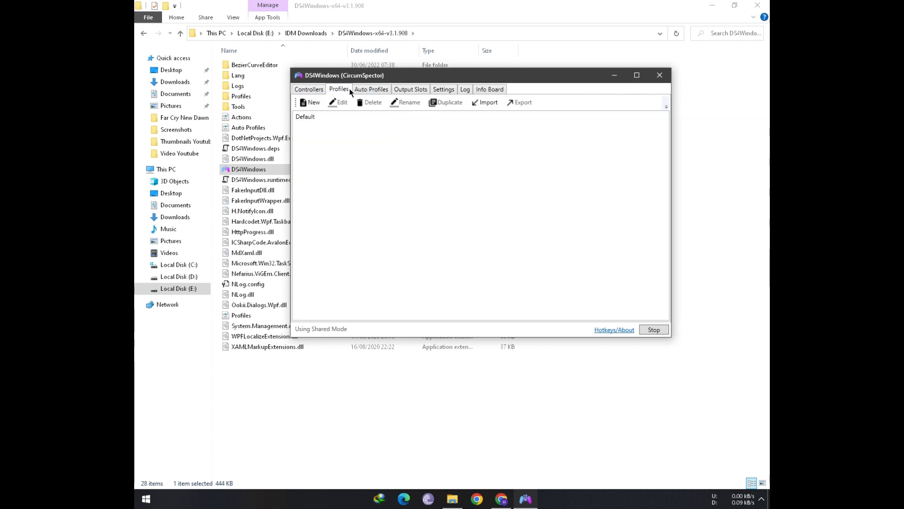
pyautogui.click(308, 89)
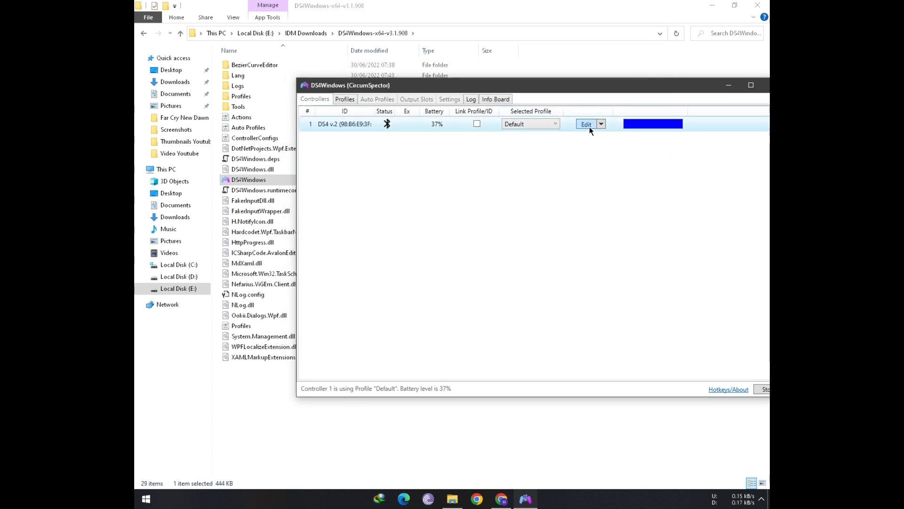
# Set the Default profile's lightbar to Passthru and its emulated controller to DualShock 4.
pyautogui.click(586, 124)
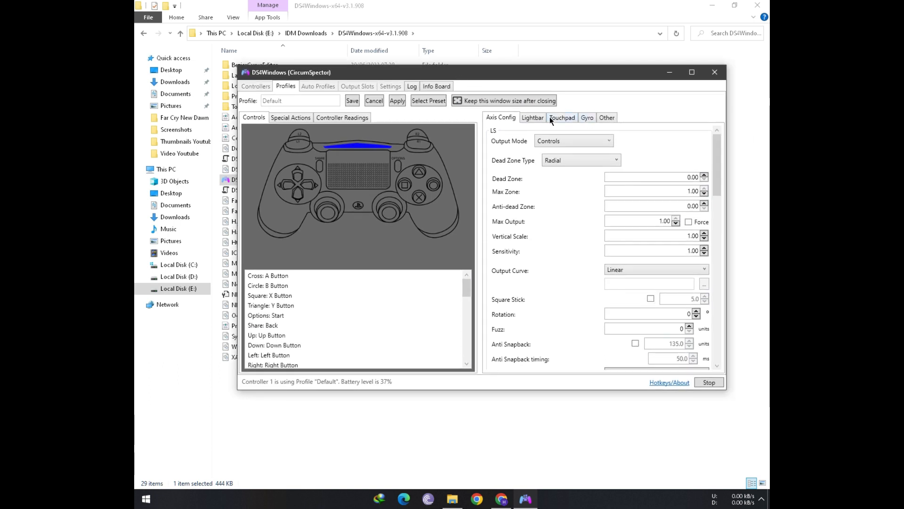
pyautogui.click(532, 117)
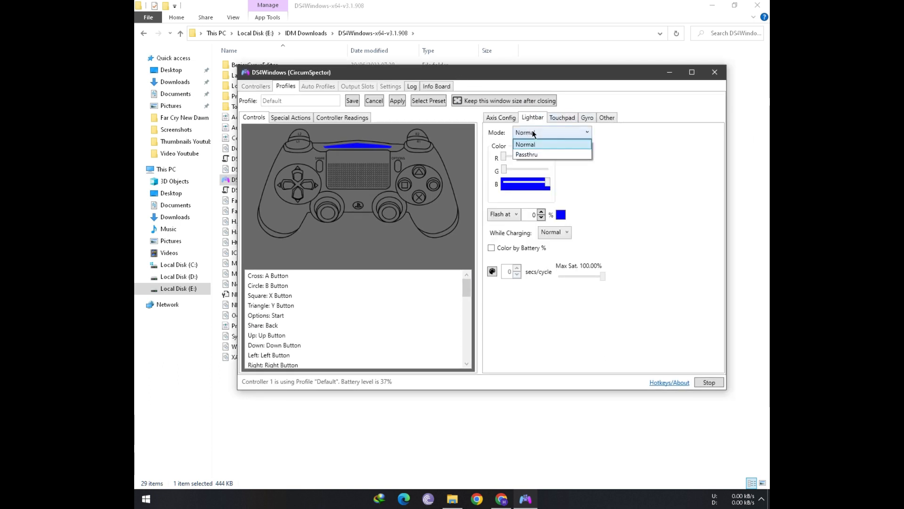
pyautogui.click(526, 154)
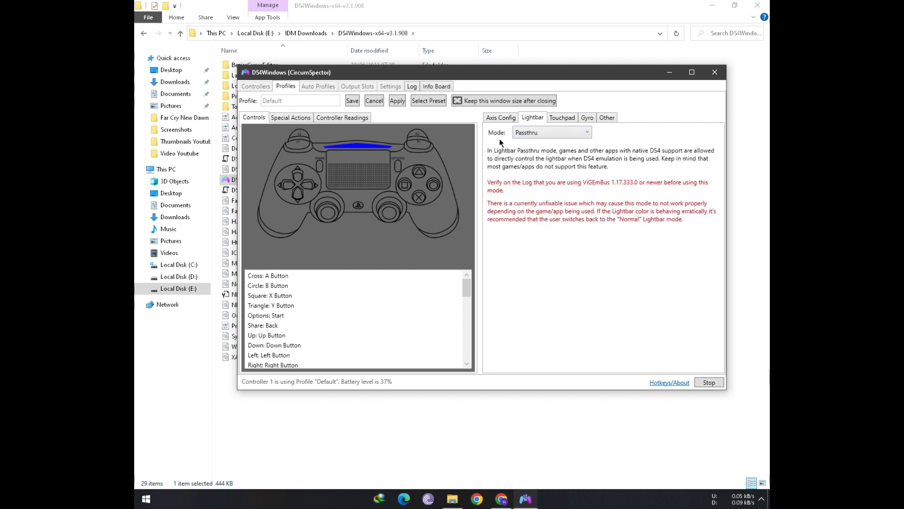
pyautogui.moveTo(589, 191)
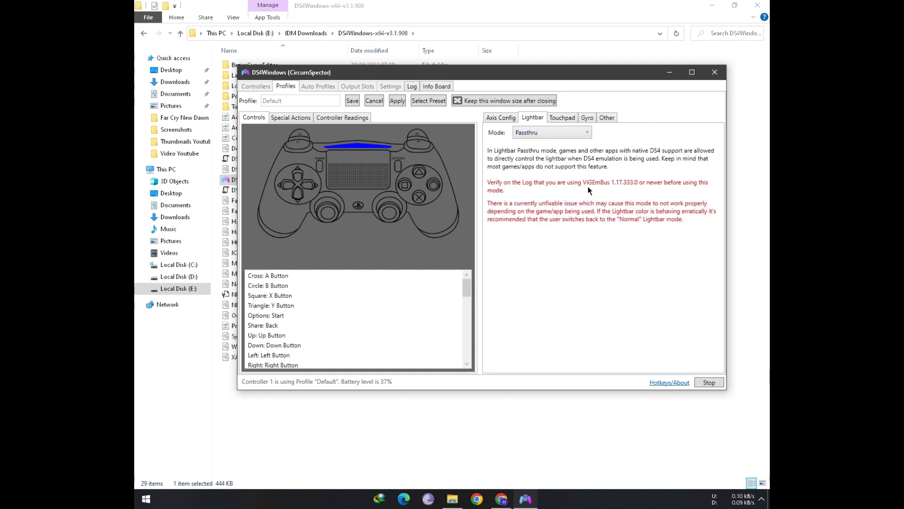
pyautogui.moveTo(655, 197)
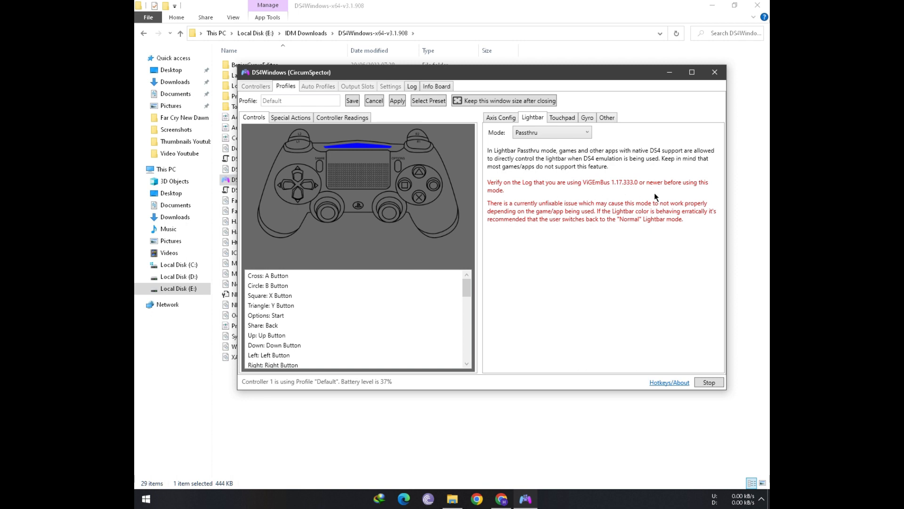
pyautogui.moveTo(592, 190)
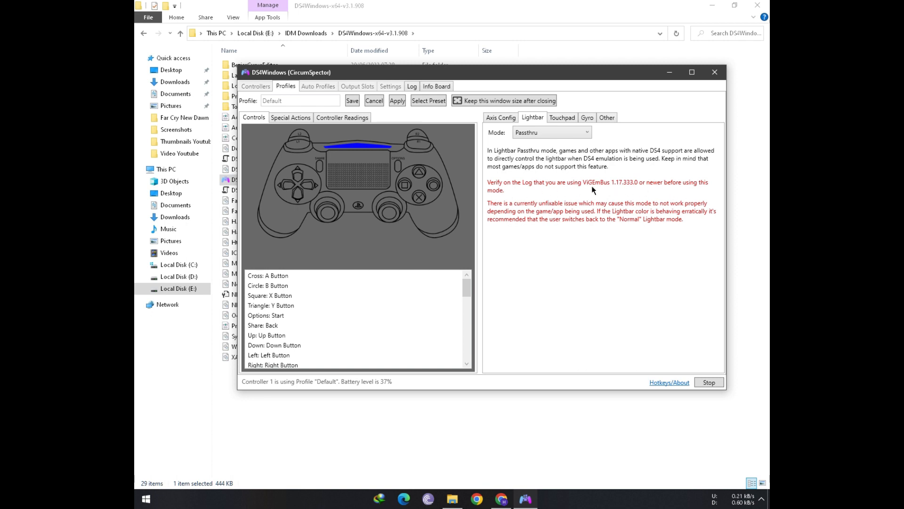
pyautogui.click(606, 117)
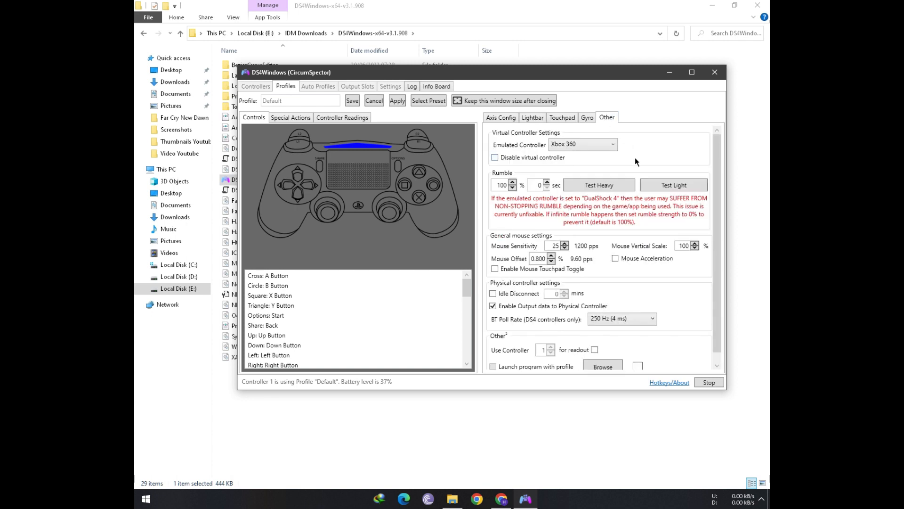
pyautogui.click(582, 144)
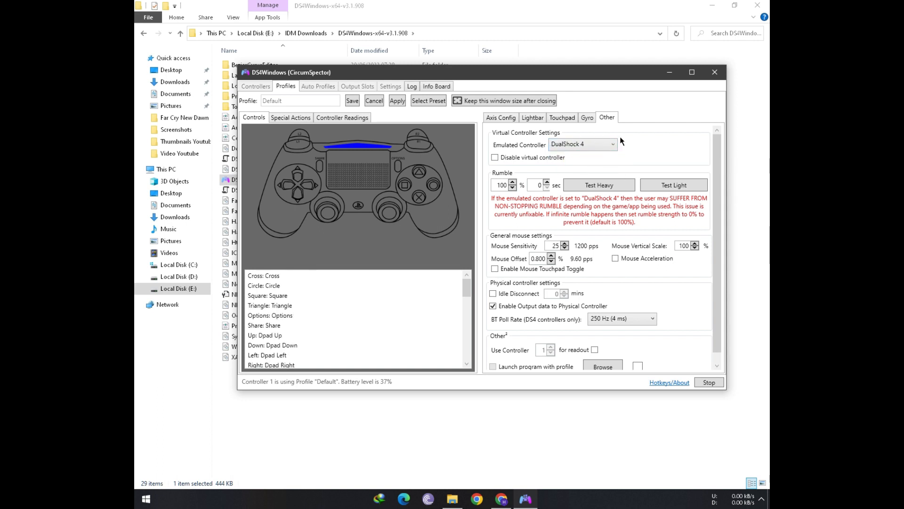
pyautogui.moveTo(618, 165)
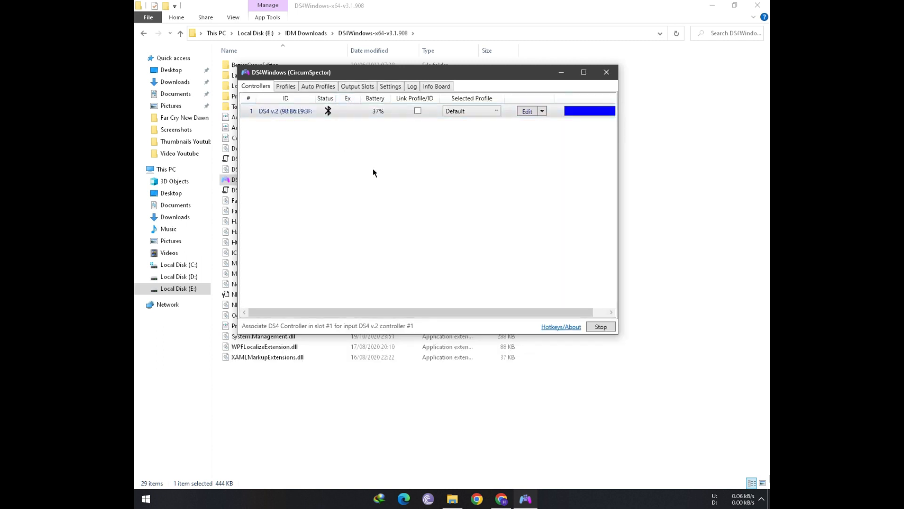
pyautogui.moveTo(484, 149)
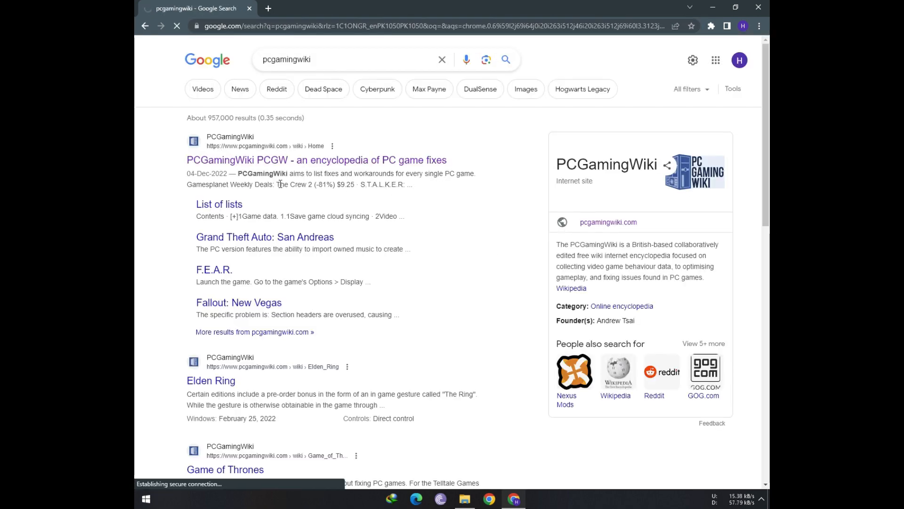
# Search PCGamingWiki for Far Cry New Dawn and scroll to its controller types table.
pyautogui.click(316, 160)
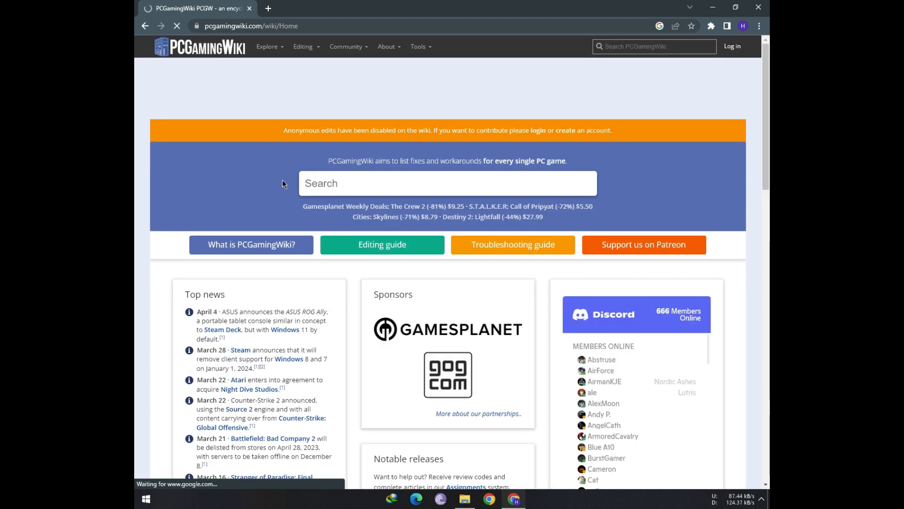
pyautogui.write('far')
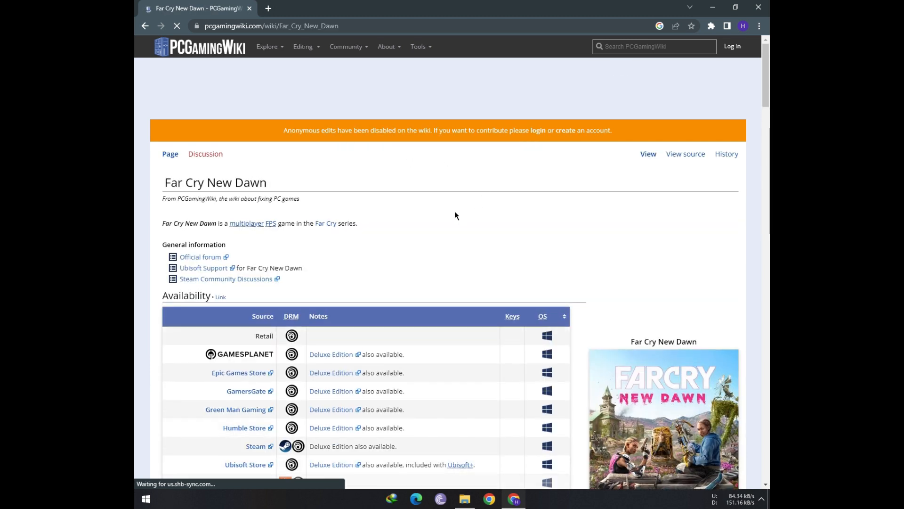
pyautogui.scroll(-3)
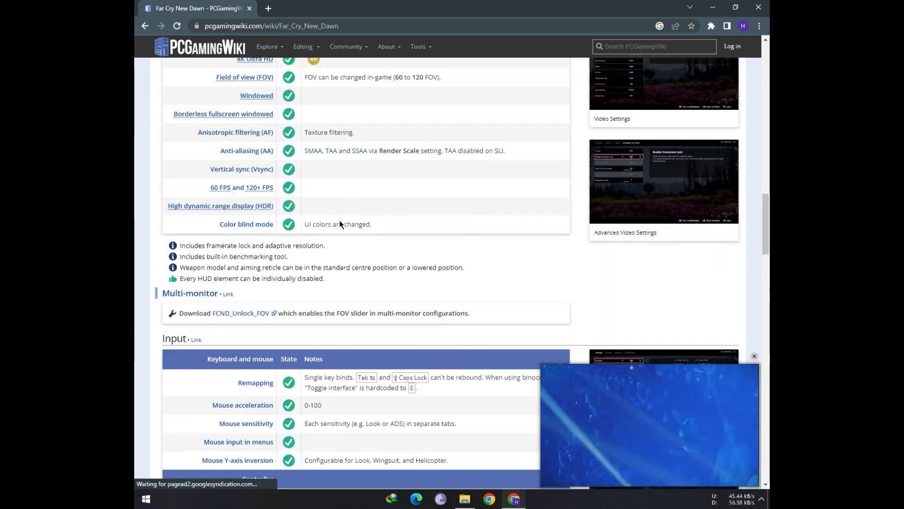
pyautogui.scroll(-3)
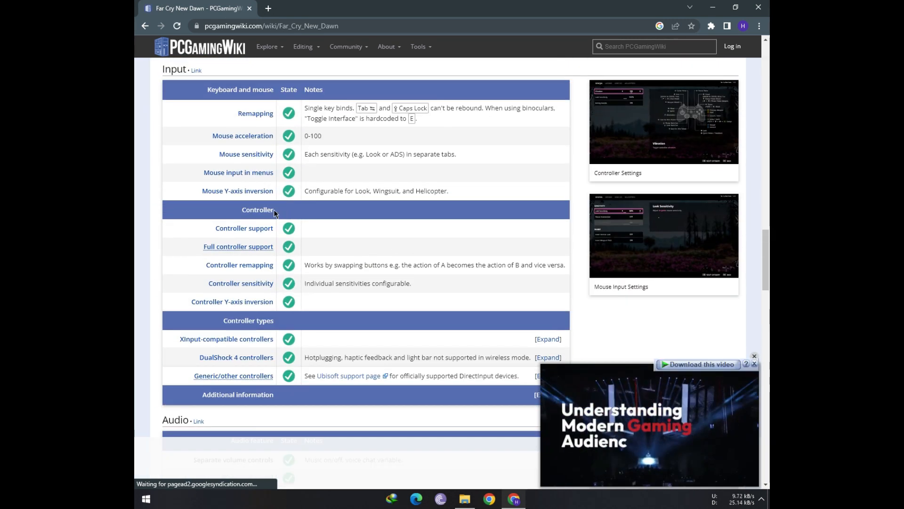
pyautogui.scroll(-3)
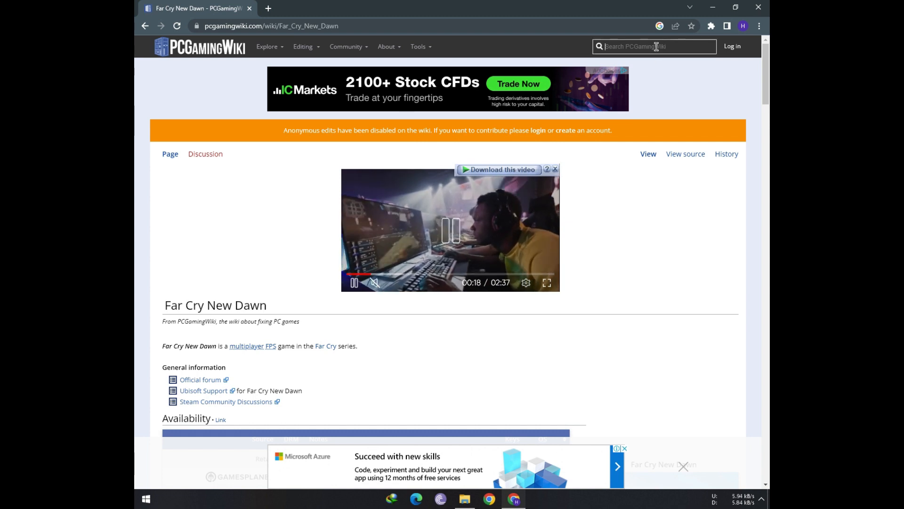
# Search 'gta' on PCGamingWiki and scroll through the Grand Theft Auto V page.
pyautogui.write('gta')
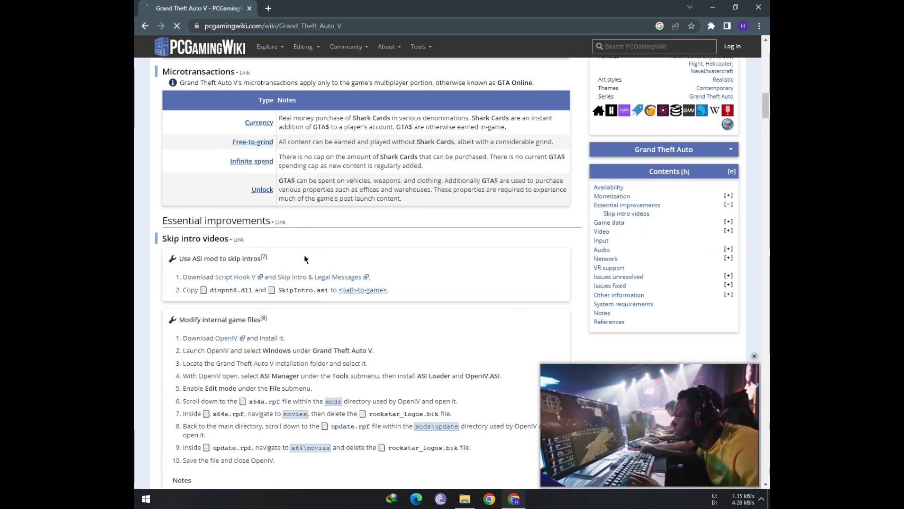
pyautogui.scroll(-3)
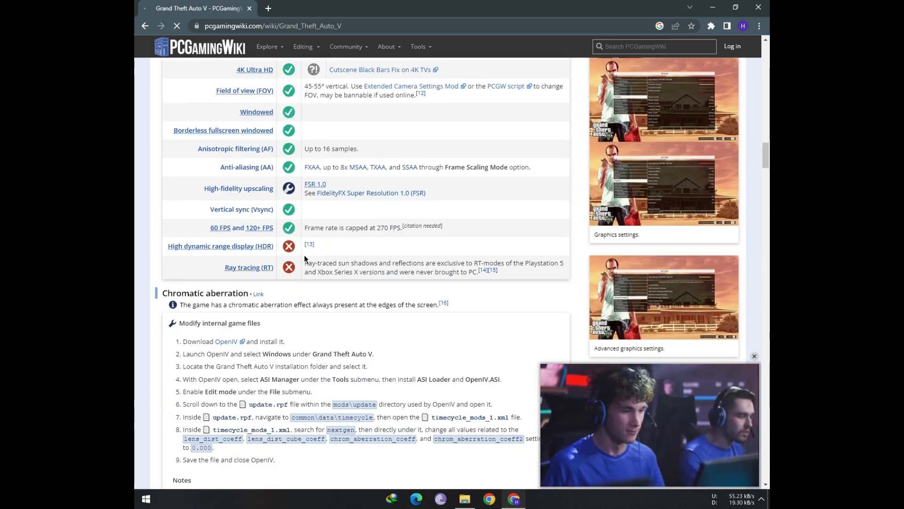